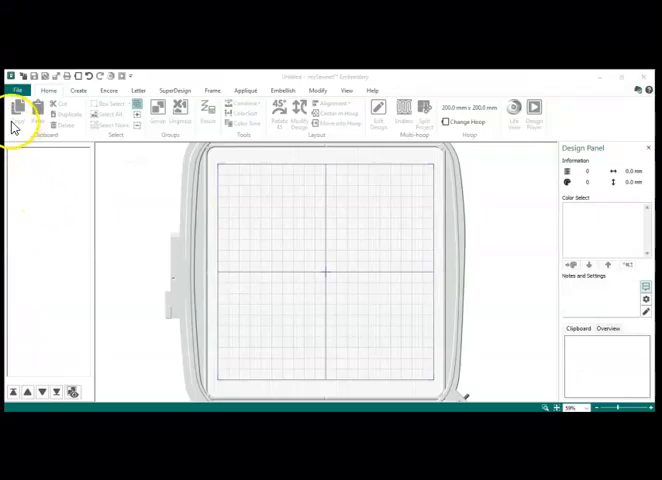
Send the empty design from the Create tab to Digitizing, cancelling the ExpressDesign wizard.
click(17, 89)
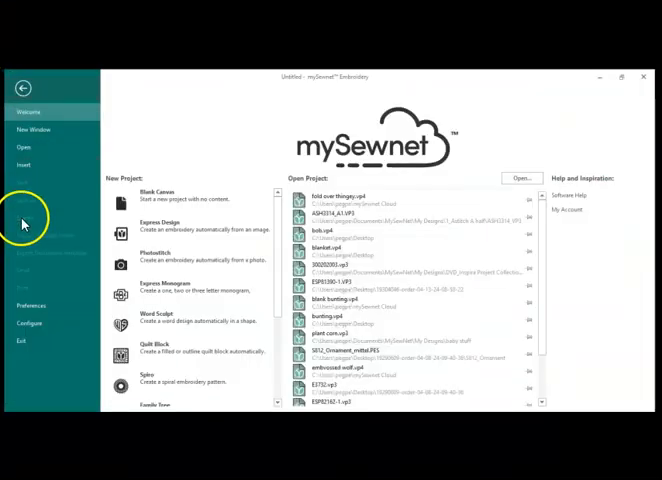
click(31, 306)
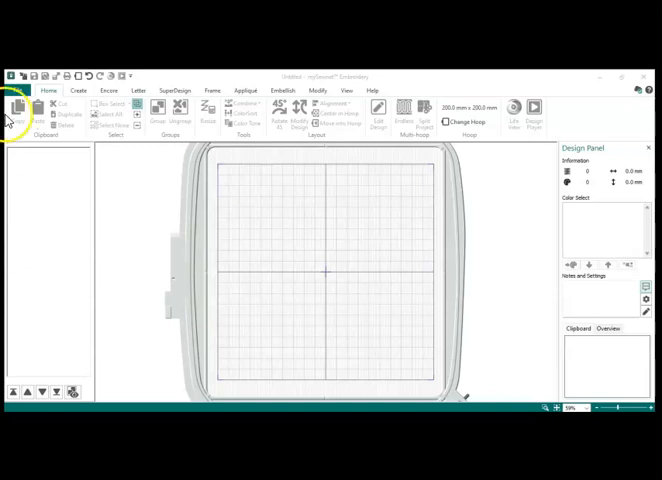
click(78, 90)
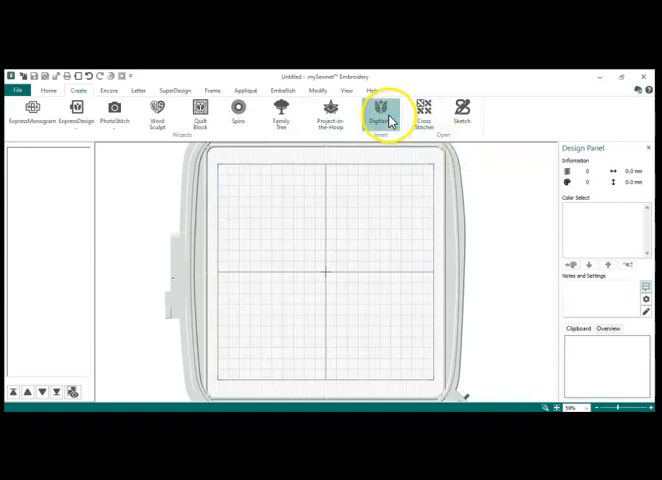
click(382, 112)
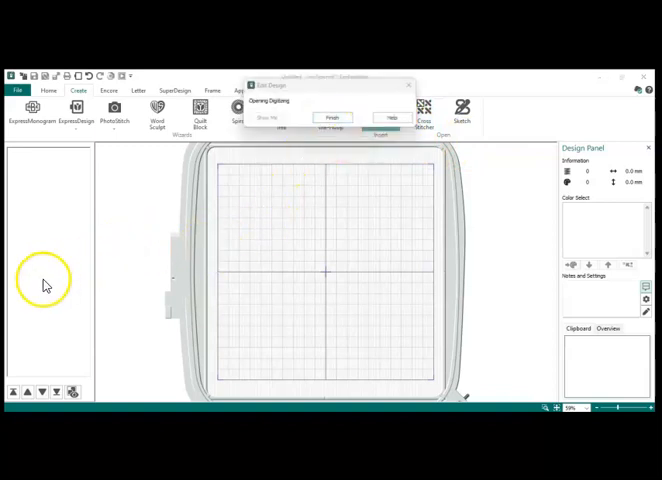
click(332, 117)
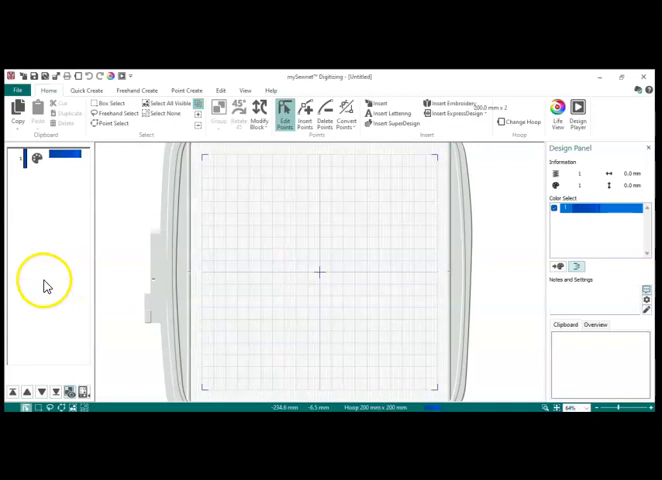
click(452, 110)
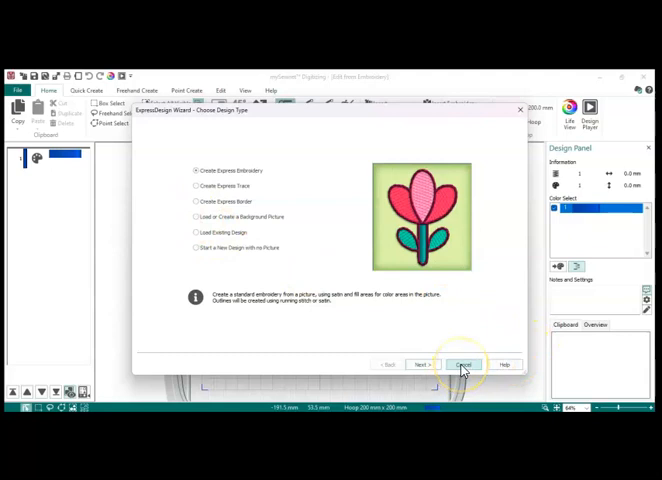
click(462, 364)
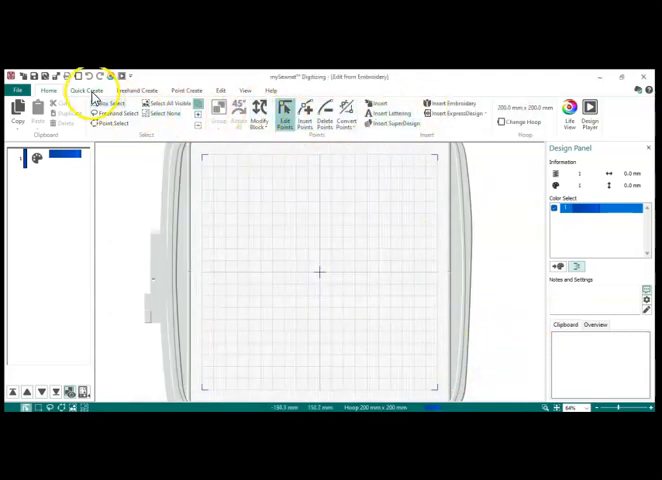
Draw a Quick Create pattern-fill circle spanning most of the hoop.
click(87, 91)
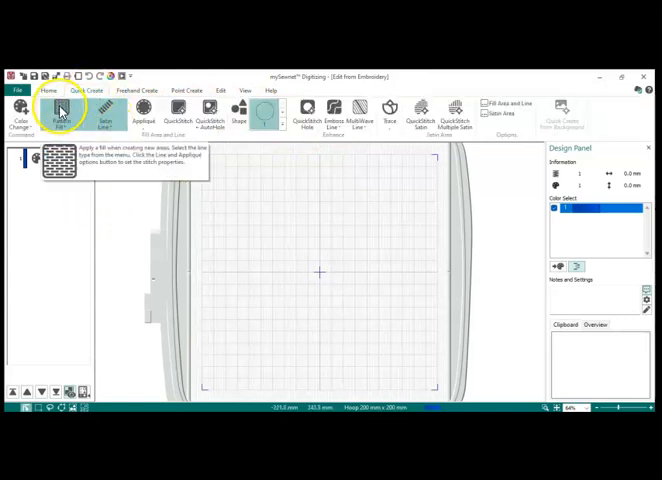
click(106, 118)
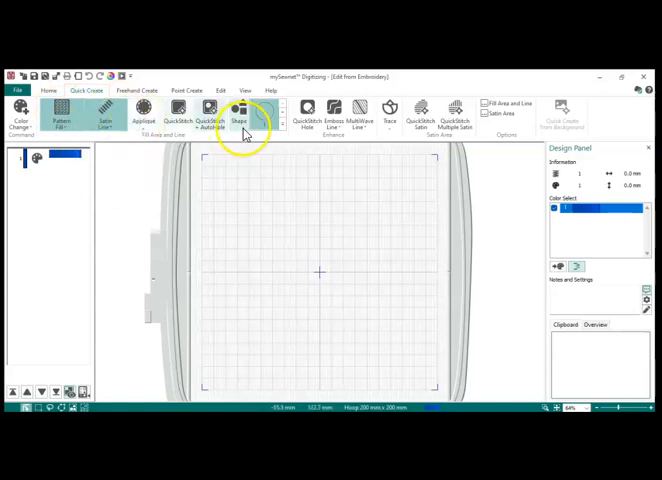
click(240, 113)
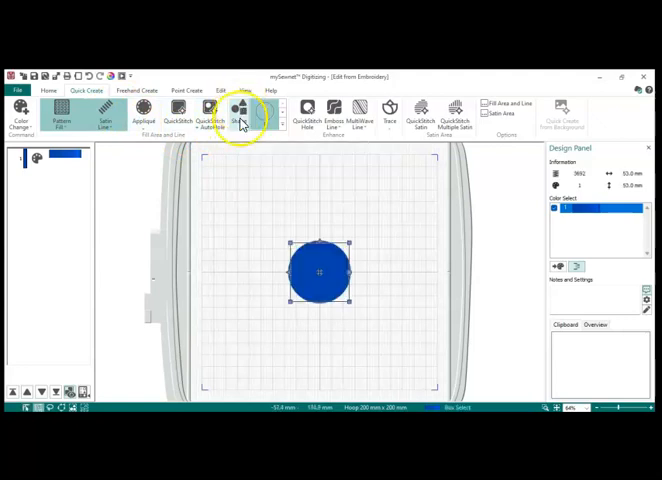
click(240, 110)
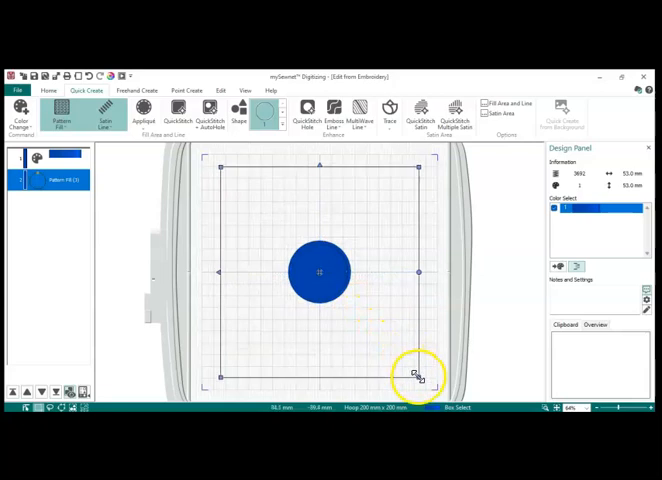
drag(419, 378, 419, 378)
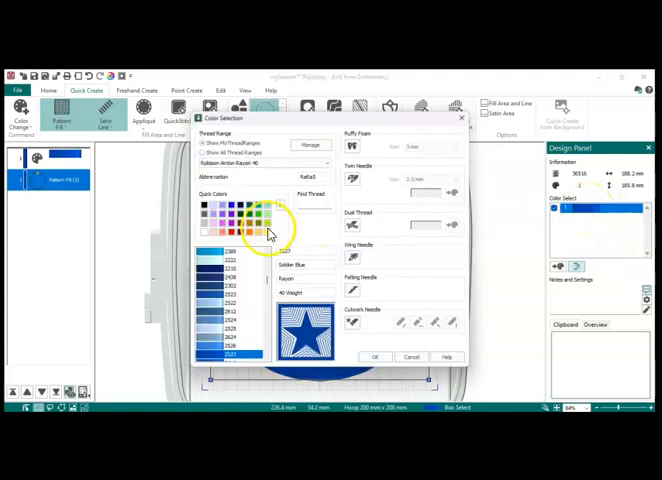
Choose yellow as the circle's thread colour in Color Selection.
click(375, 357)
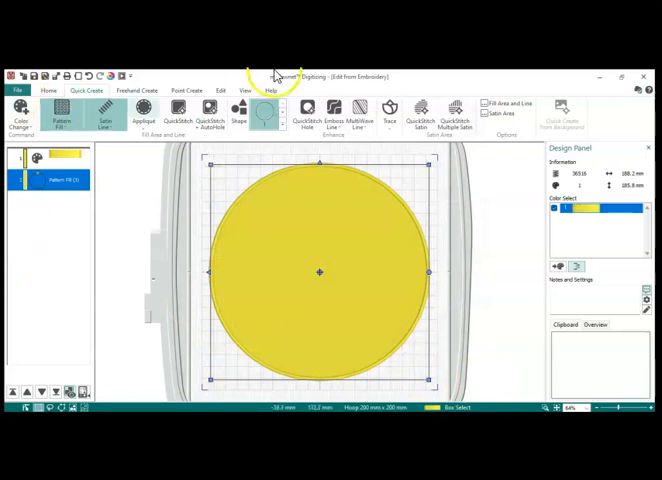
mouse_move(646, 78)
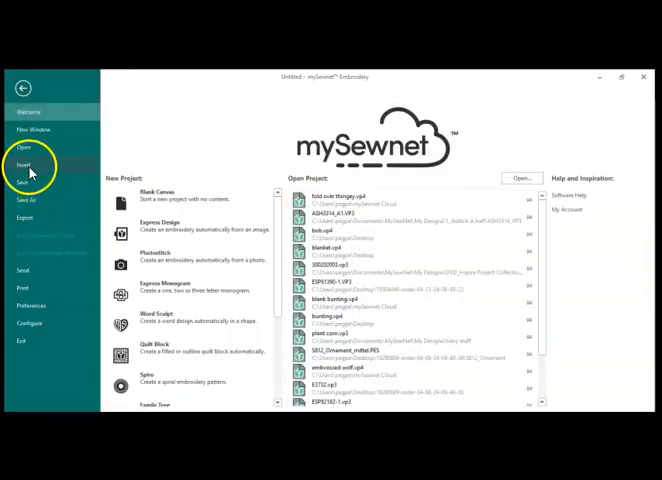
Insert the 'logo final' design from the siena folder over the yellow circle.
click(23, 163)
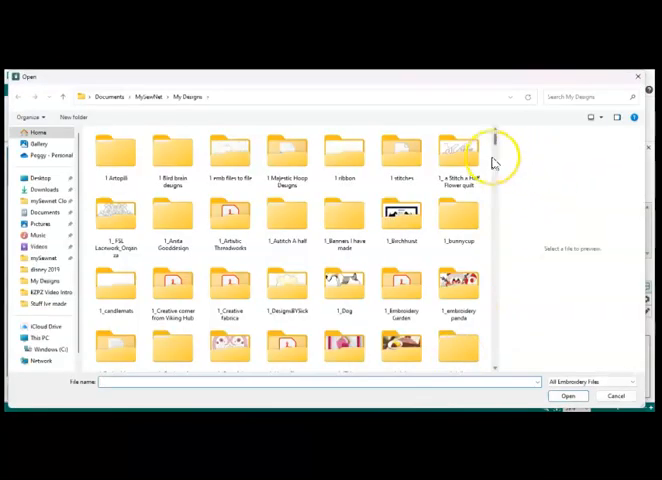
scroll(down, 3)
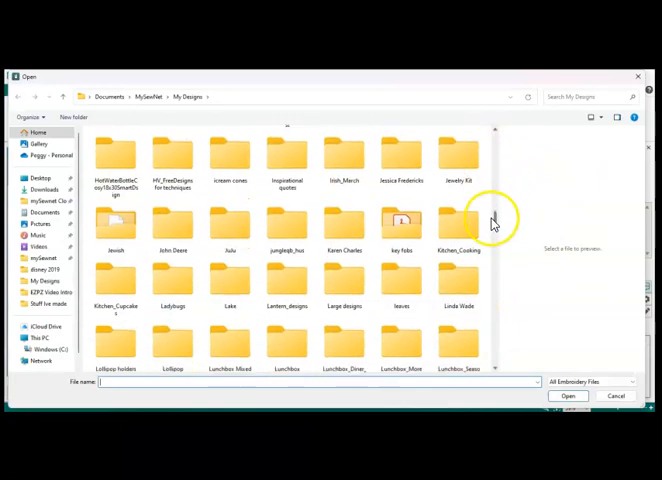
scroll(down, 3)
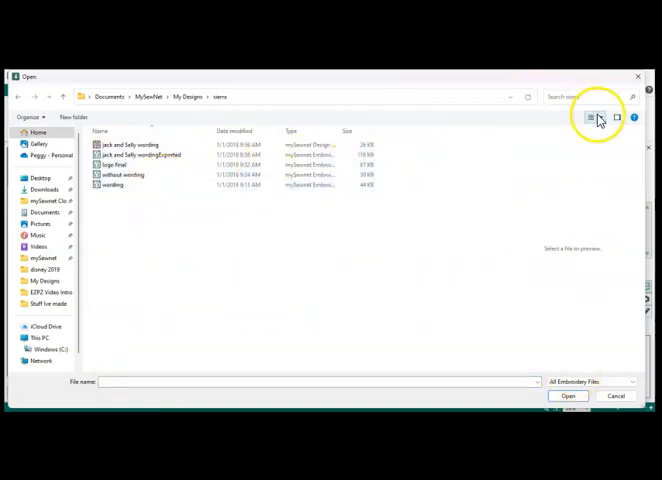
click(589, 117)
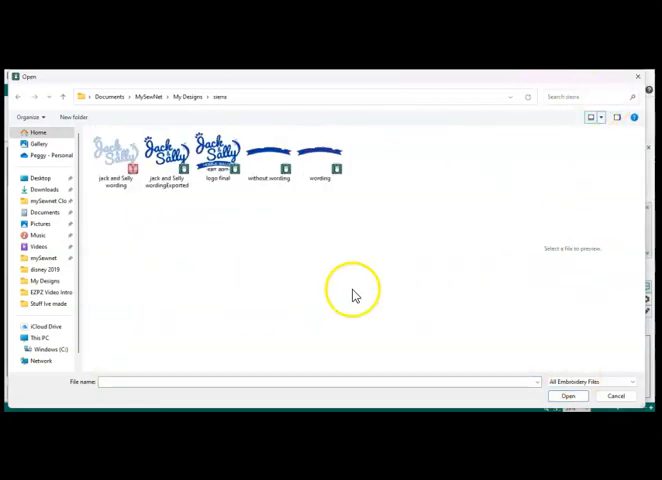
click(219, 152)
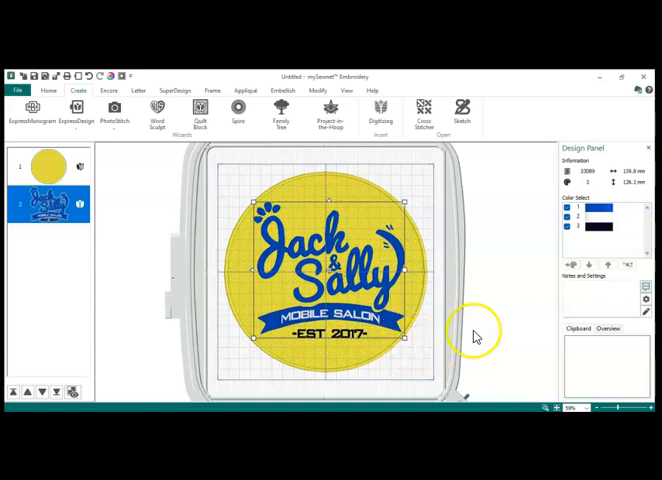
mouse_move(474, 335)
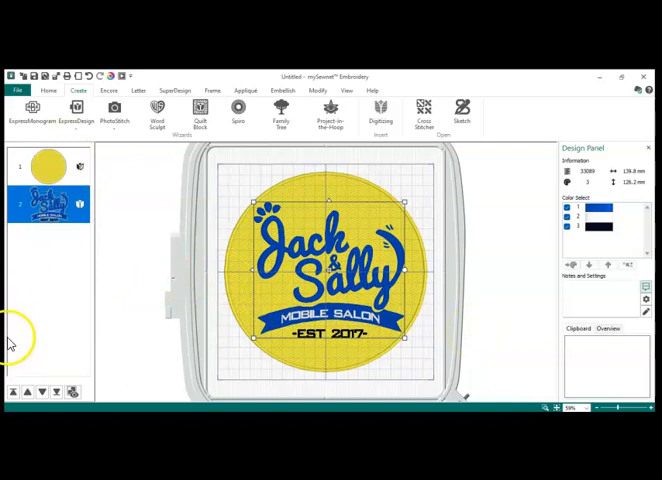
Switch the ribbon to the Home tab.
click(49, 90)
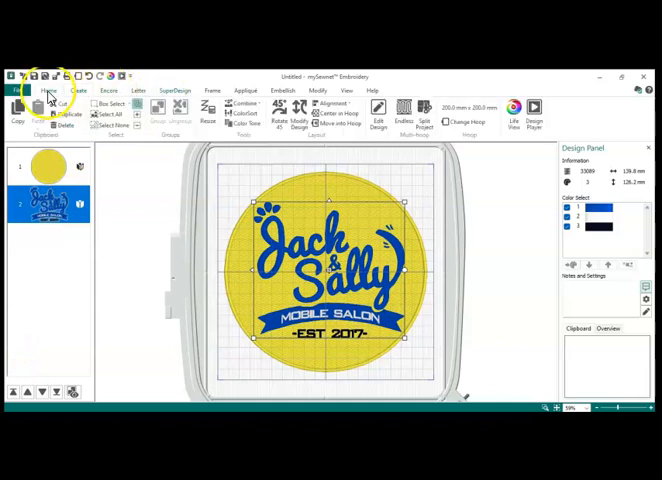
mouse_move(244, 105)
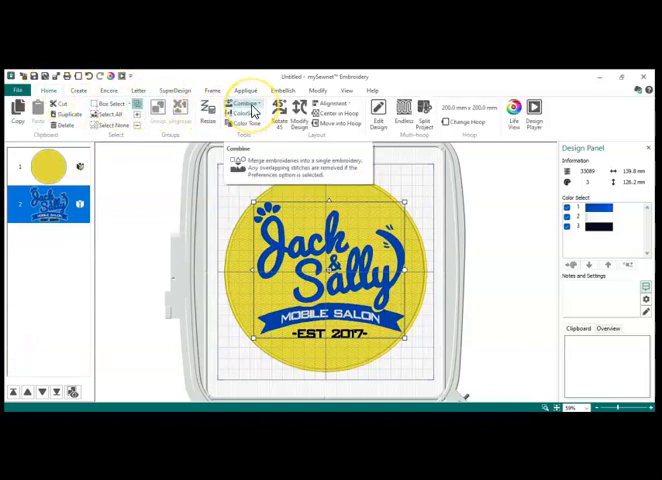
Combine the circle and logo, then play the design in Design Player.
click(245, 104)
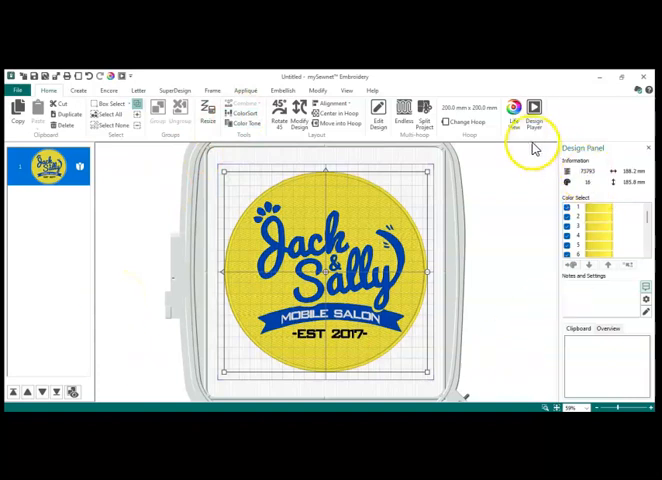
mouse_move(534, 110)
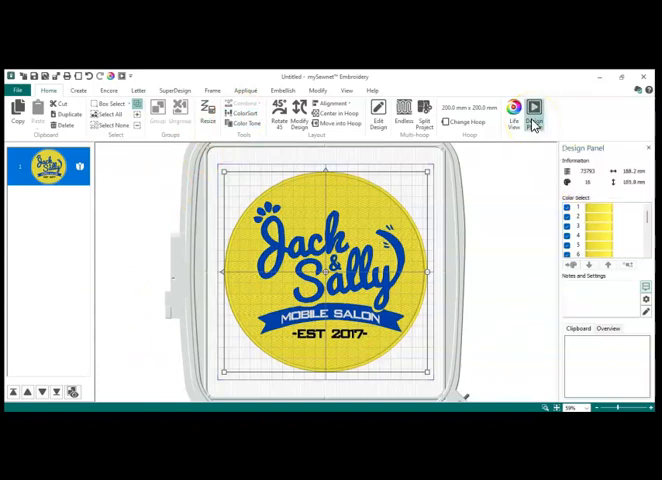
click(534, 108)
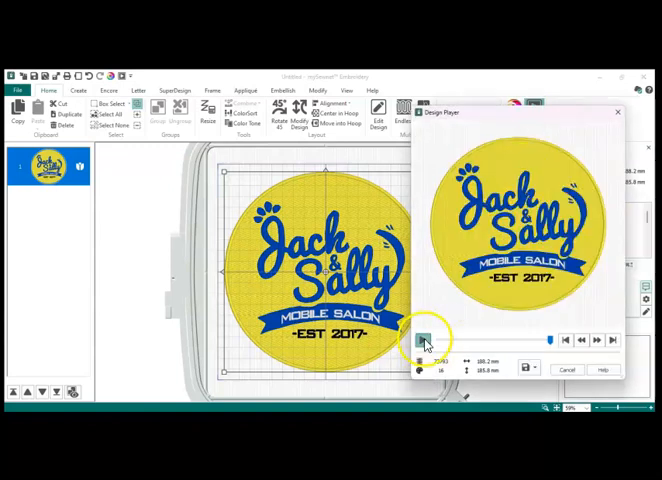
click(421, 340)
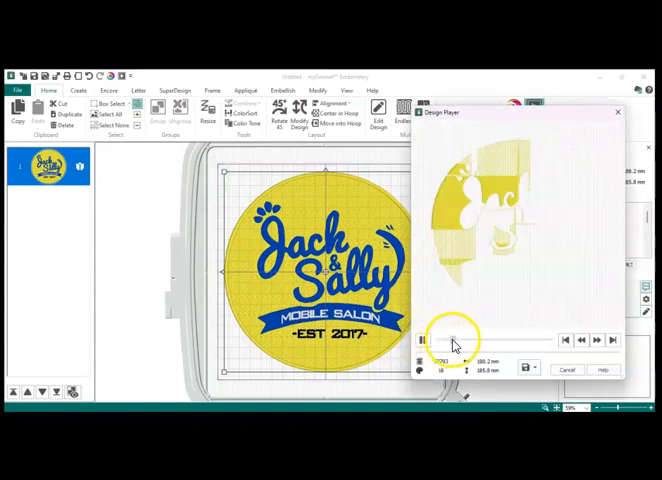